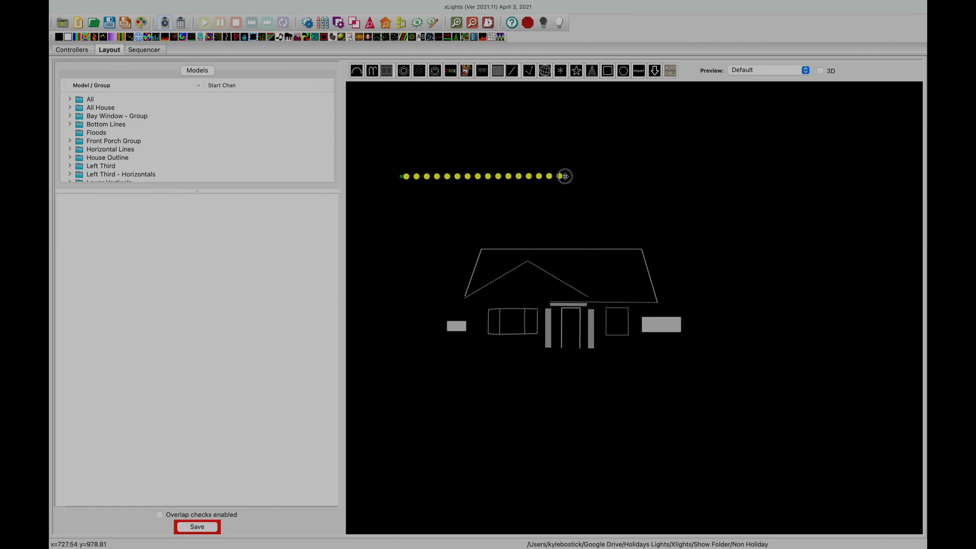
Step: Name the new 9-channel Channel Block model 'P2T AC Board'
left_click(108, 178)
type("P2T")
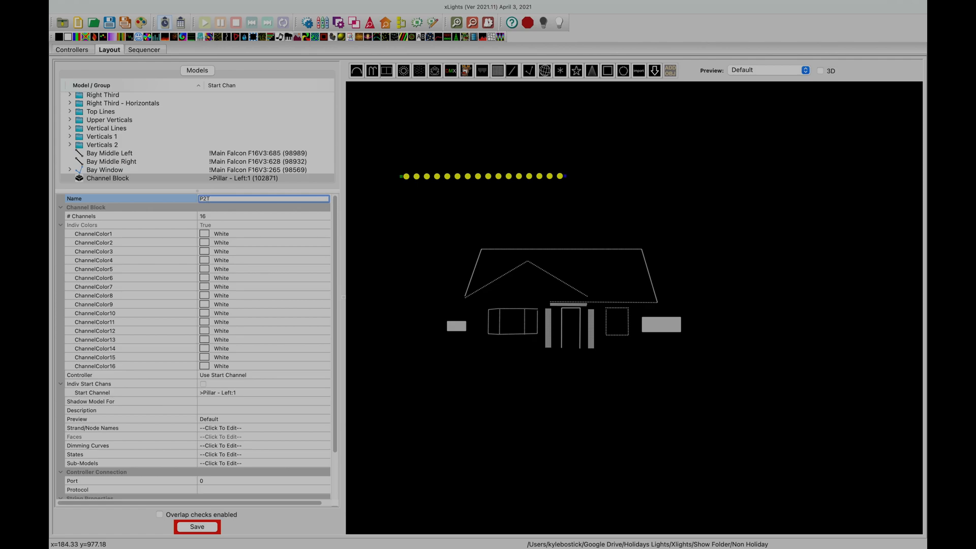
type("AC Board")
left_click(263, 215)
type("9")
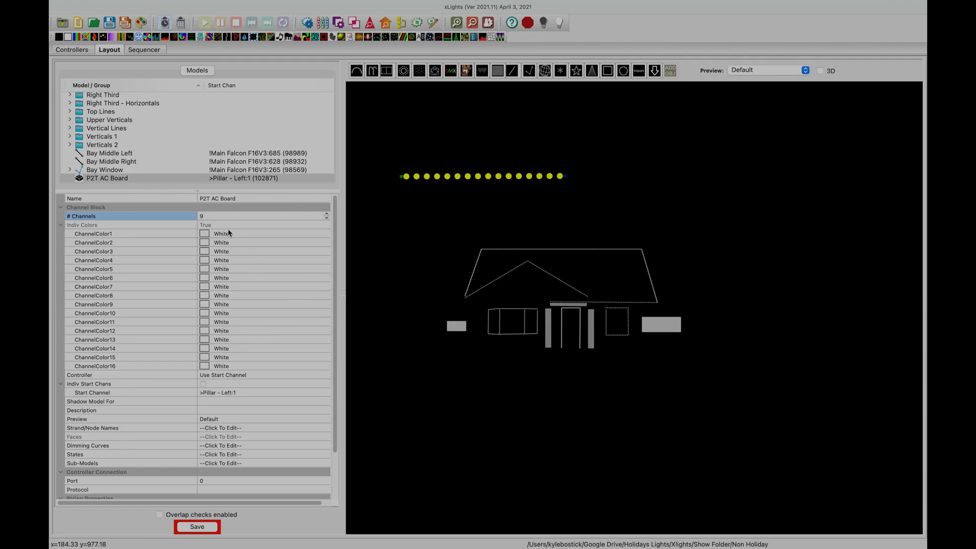
left_click(197, 527)
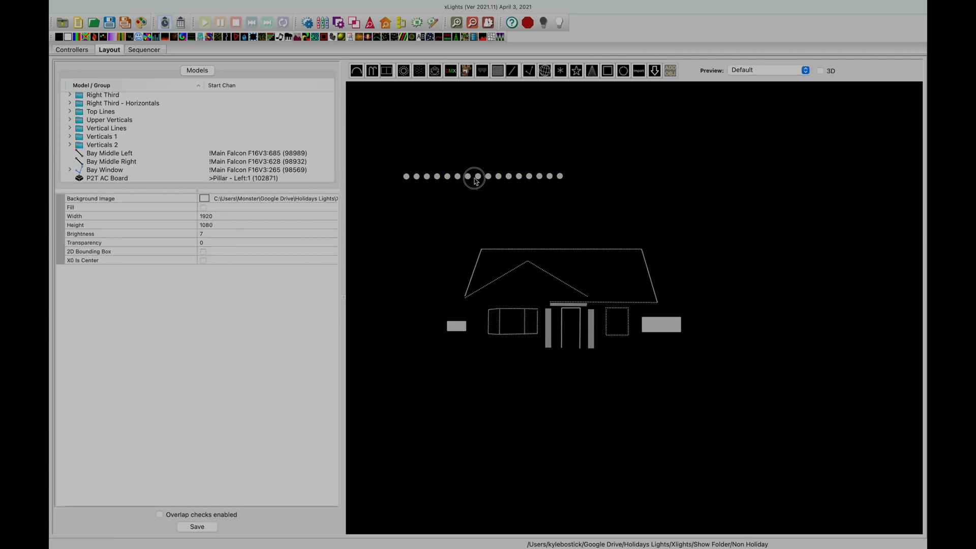
Step: Position the P2T AC Board above the house roof and save the layout
left_click(107, 177)
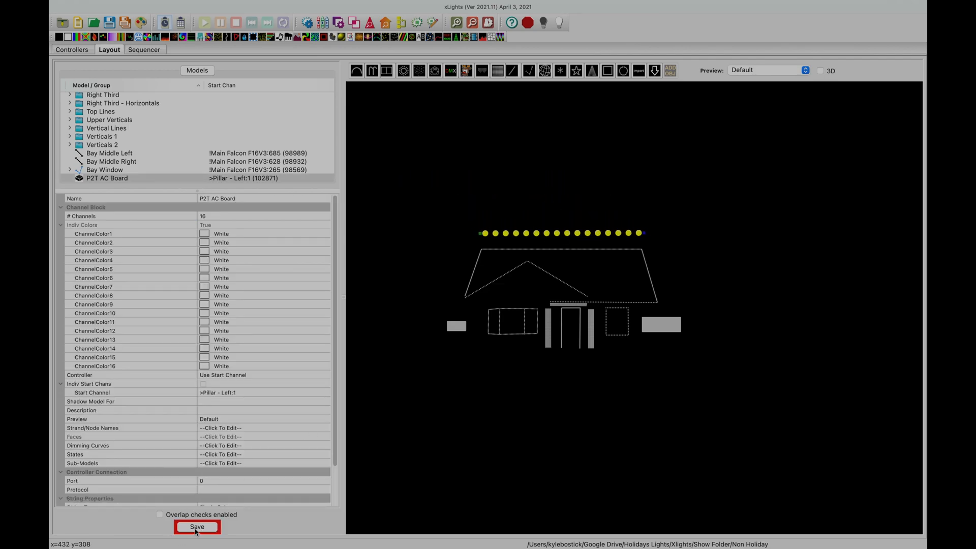
left_click(197, 527)
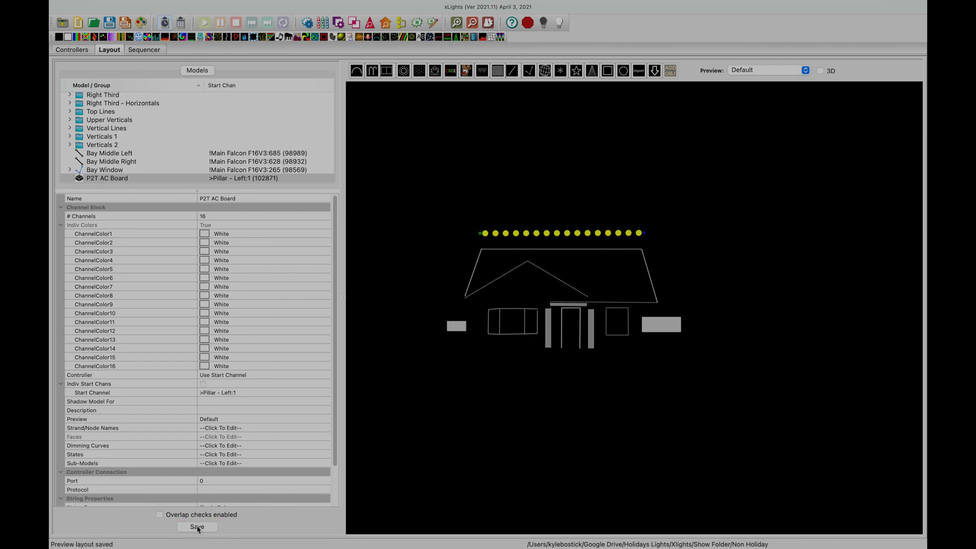
left_click(258, 216)
type("9")
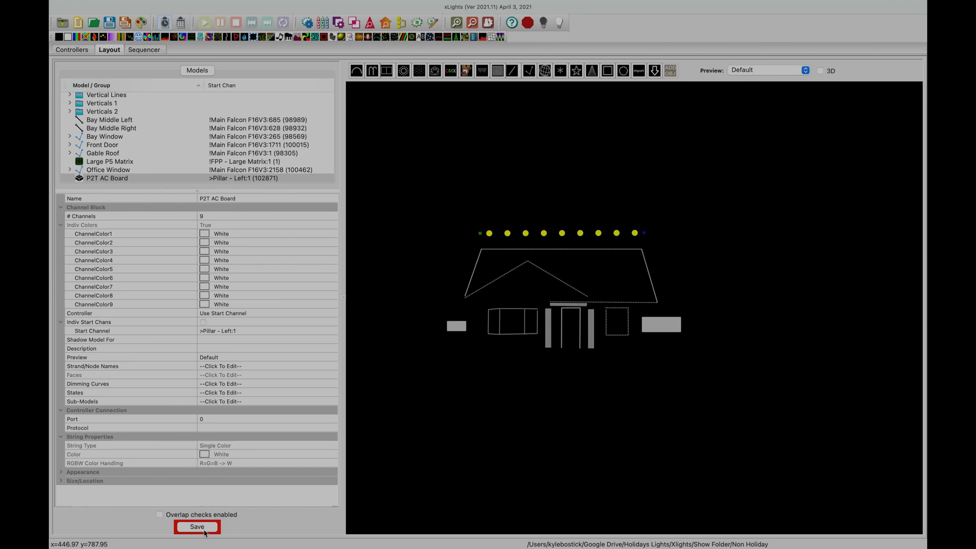
left_click(197, 526)
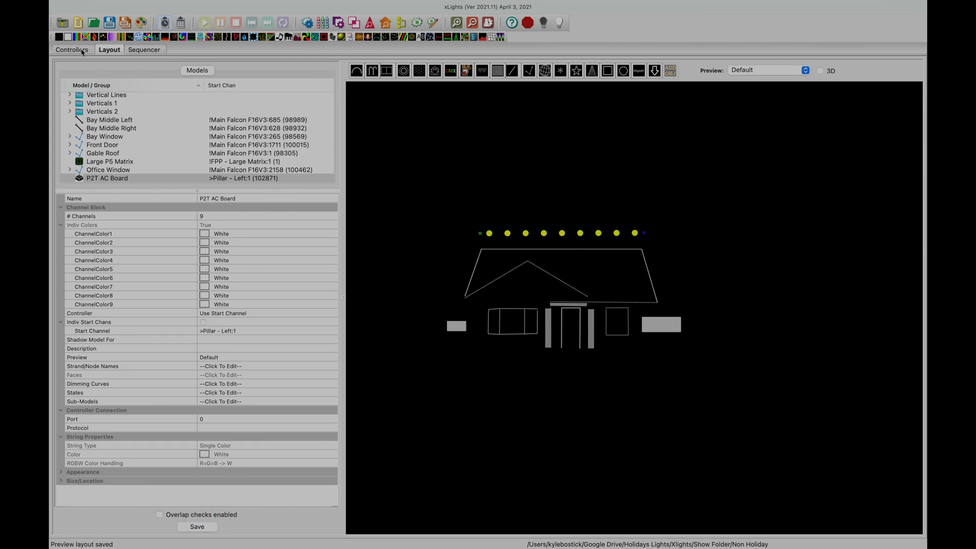
Step: Visualise the Main Falcon F16V3, upload its input and output configuration, and return to Layout
left_click(73, 49)
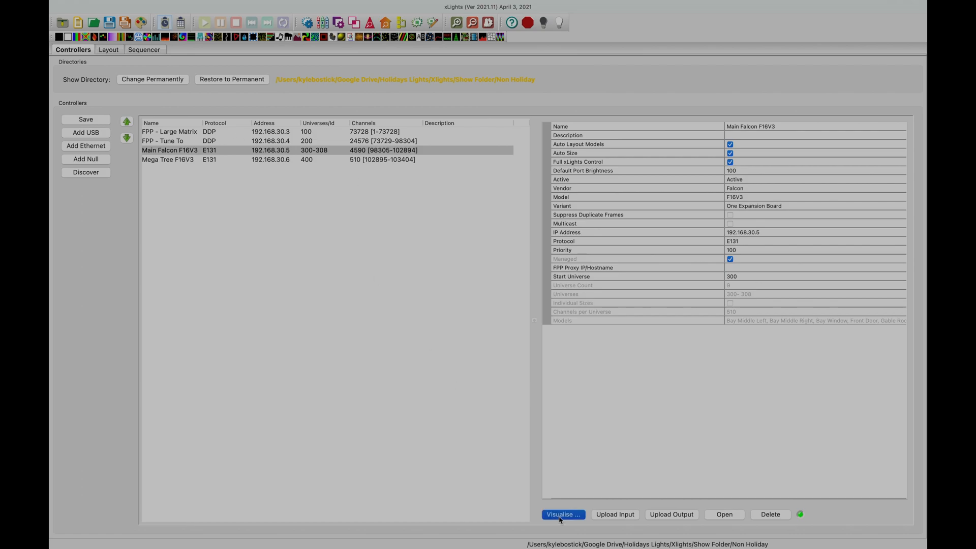
left_click(563, 514)
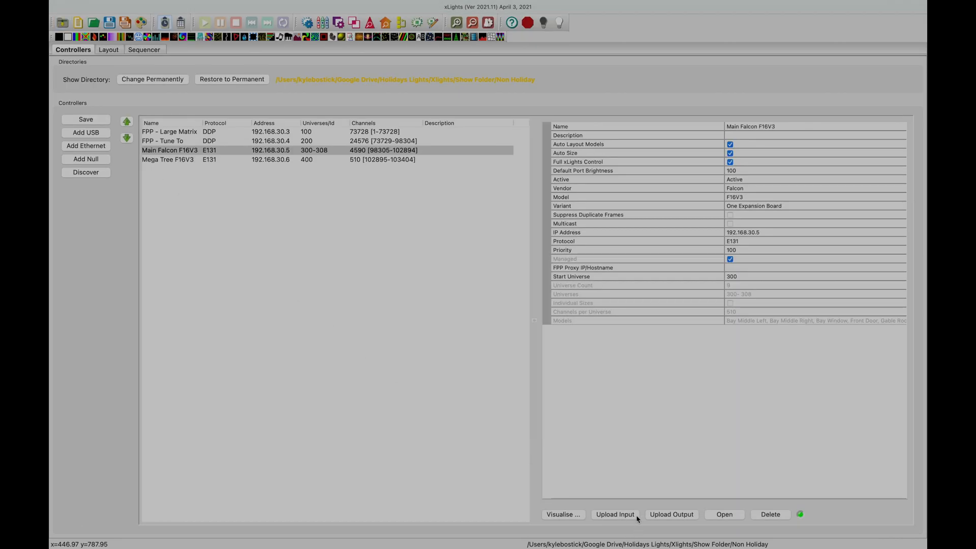
left_click(671, 514)
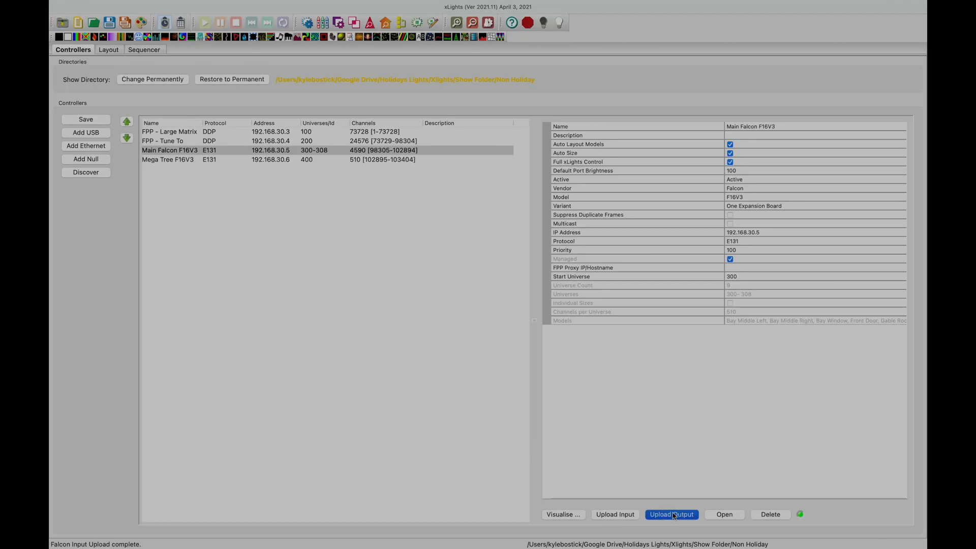
left_click(671, 514)
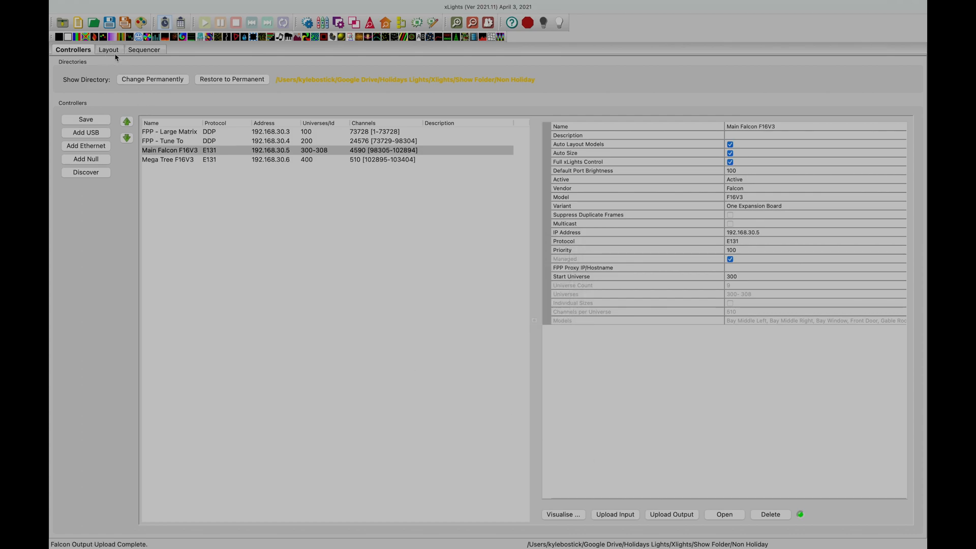
left_click(109, 49)
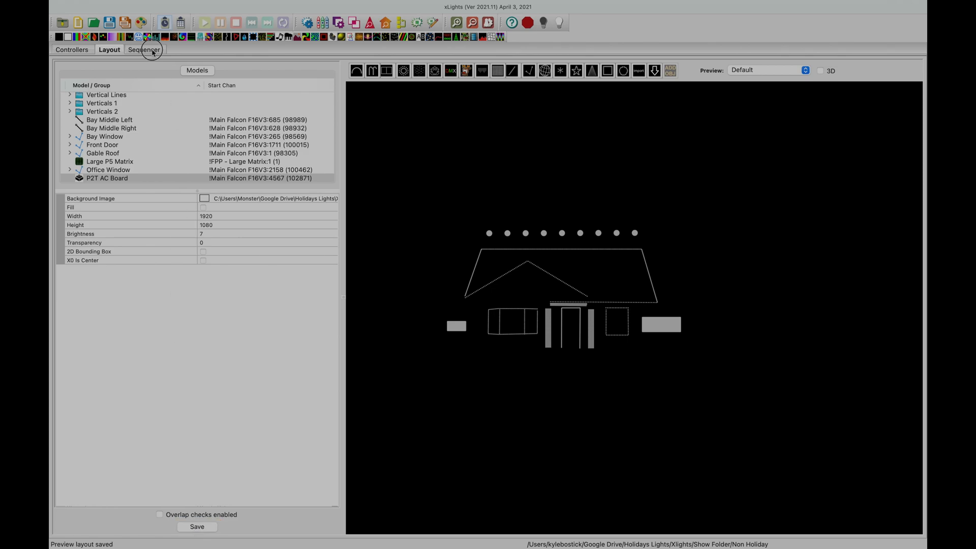
Step: Start a new sequence in the sequencer at 40fps (25ms) timing
left_click(146, 48)
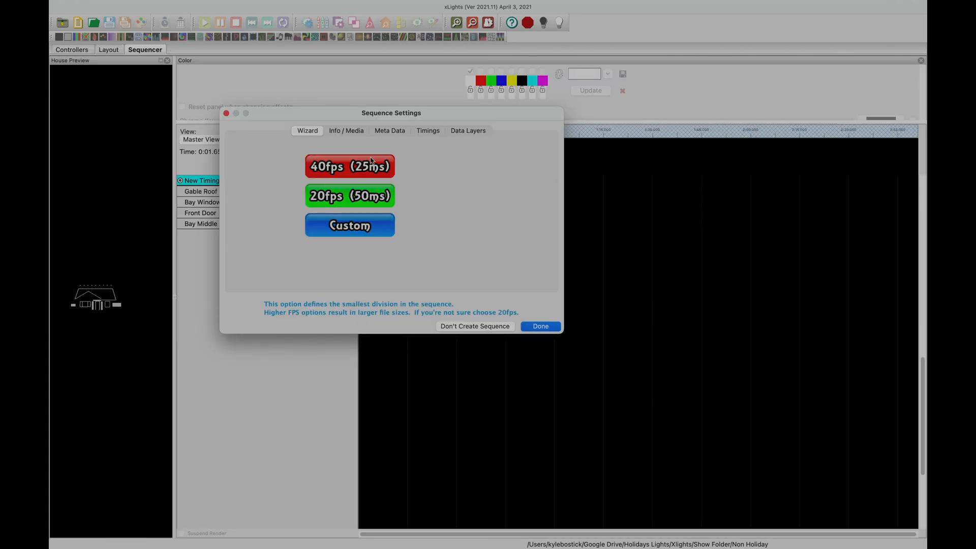
left_click(541, 326)
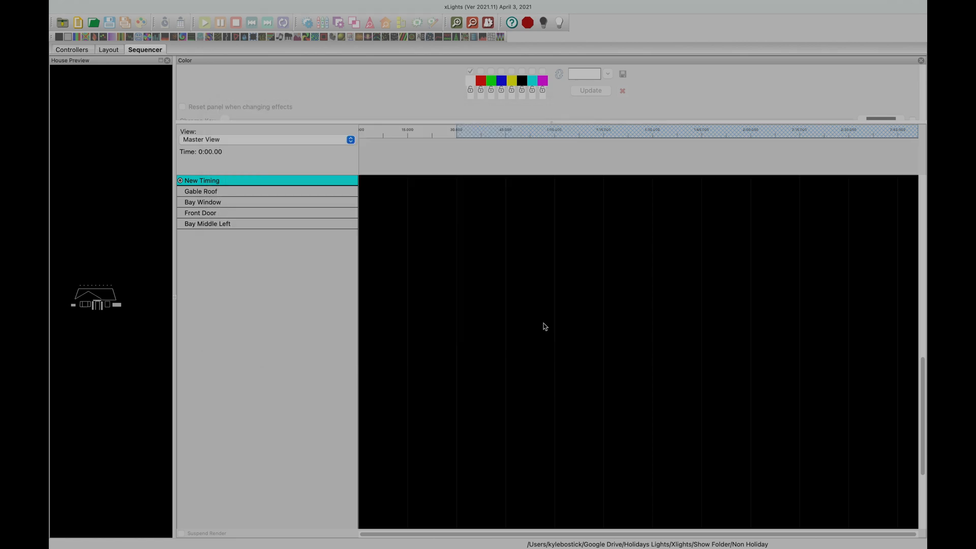